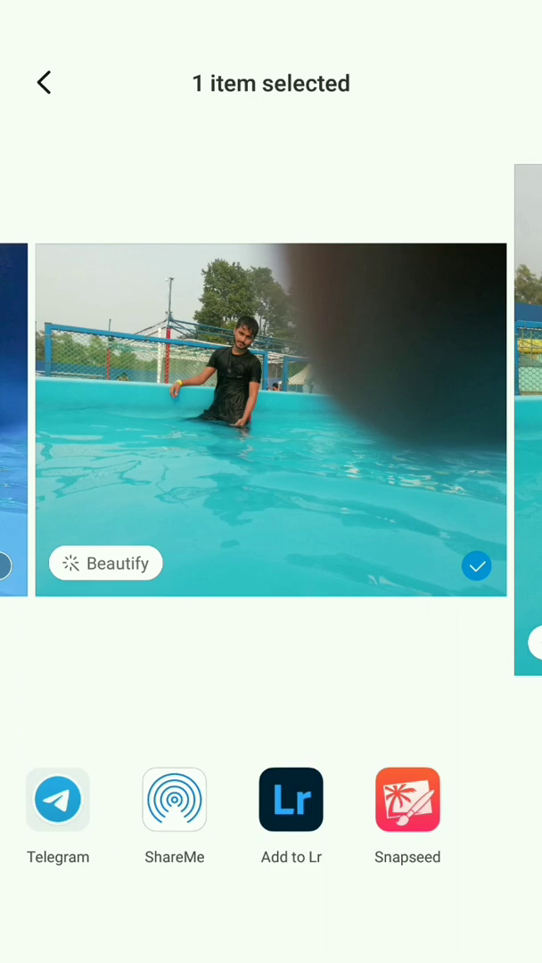
Step: Send the selected pool photo from Gallery into Lightroom via Add to Lr
left_click(291, 798)
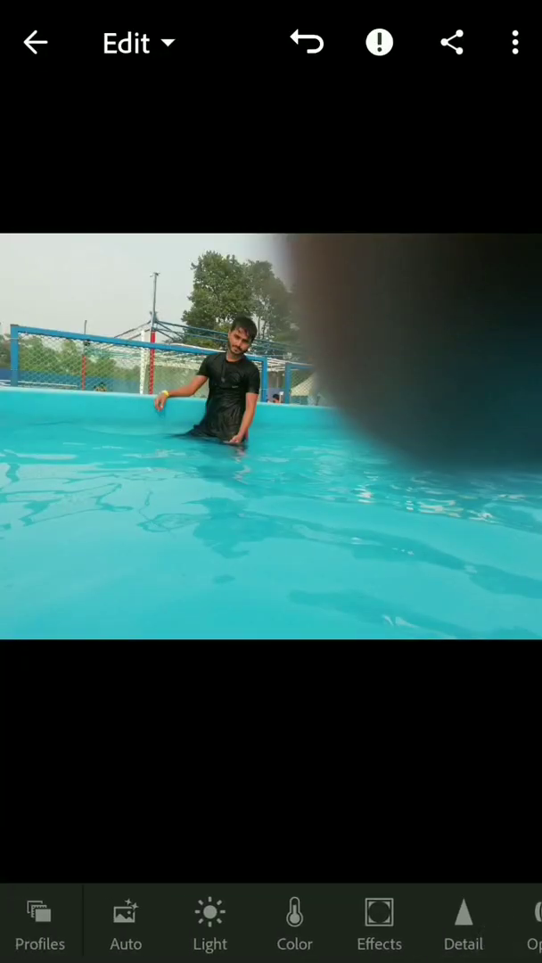
Step: In Light, raise contrast to 4 and lower highlights to -10
left_click(211, 924)
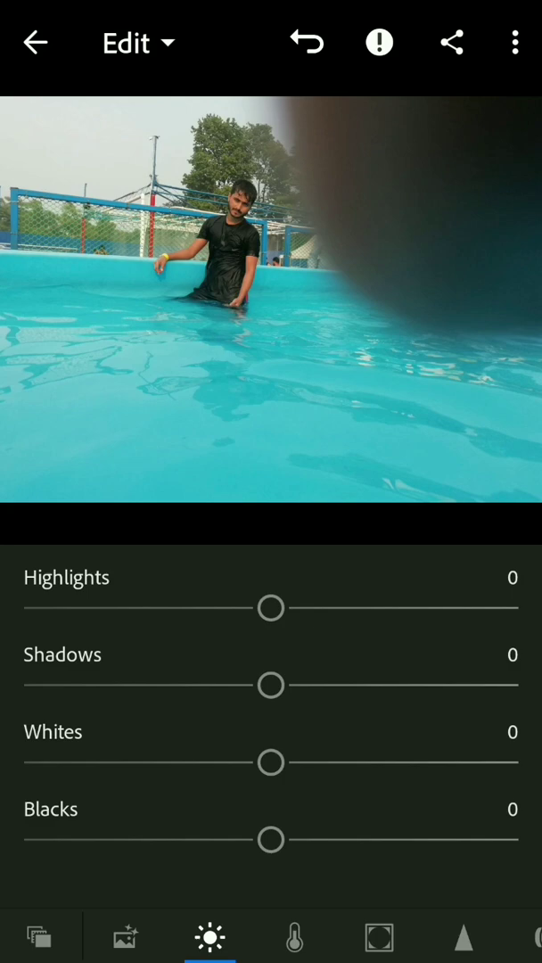
scroll("down", 3)
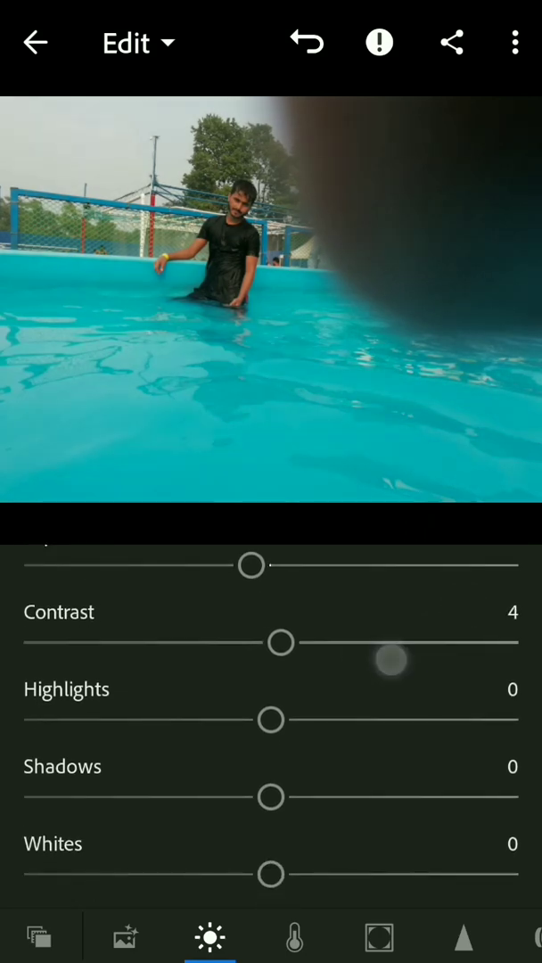
left_click_drag(389, 662, 303, 642)
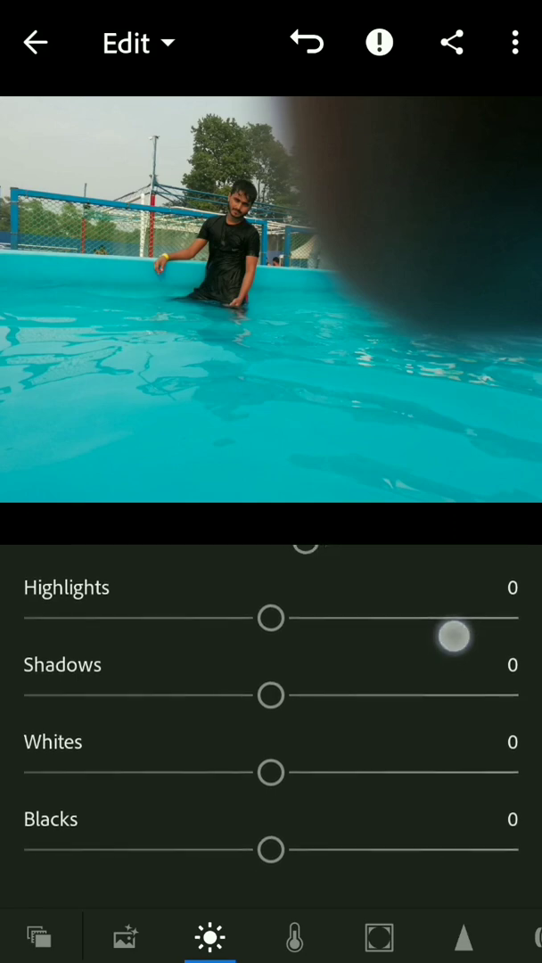
left_click_drag(453, 635, 246, 617)
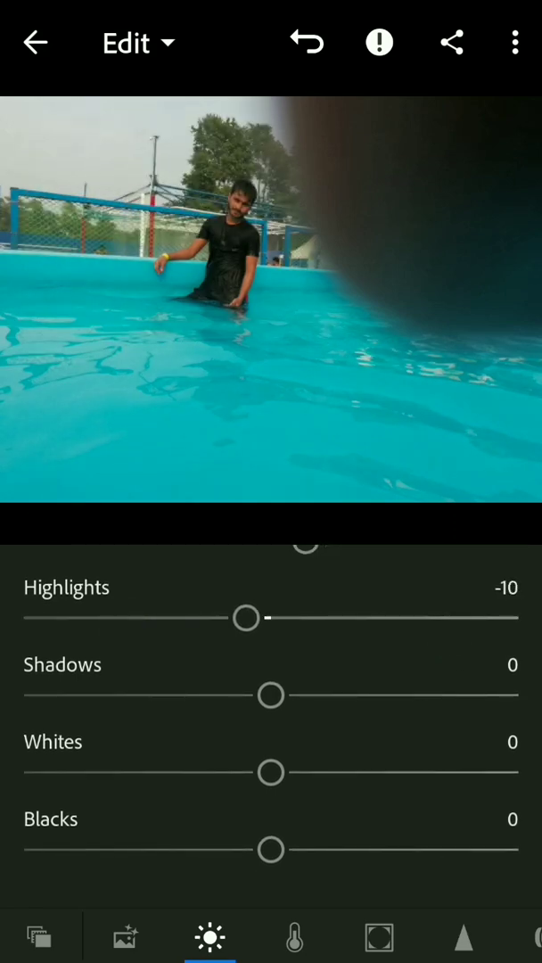
left_click_drag(271, 695, 467, 695)
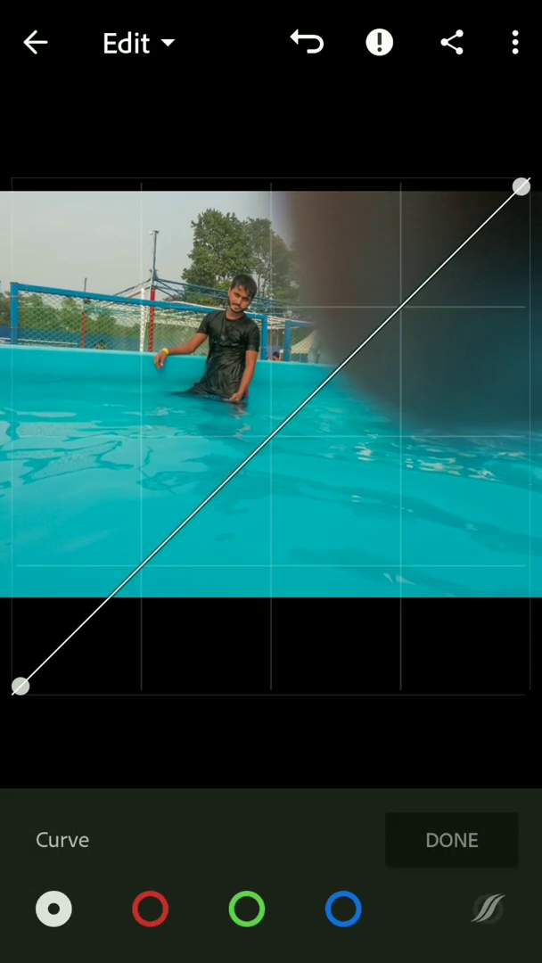
Step: Lift the curve's black point to fade shadows and pull the lower midtones down
left_click_drag(19, 686, 20, 667)
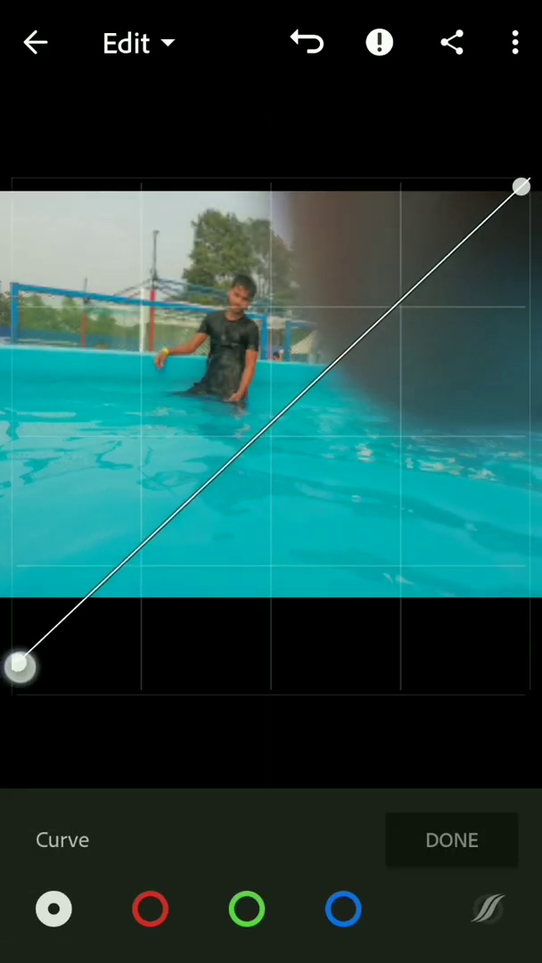
left_click_drag(21, 667, 27, 623)
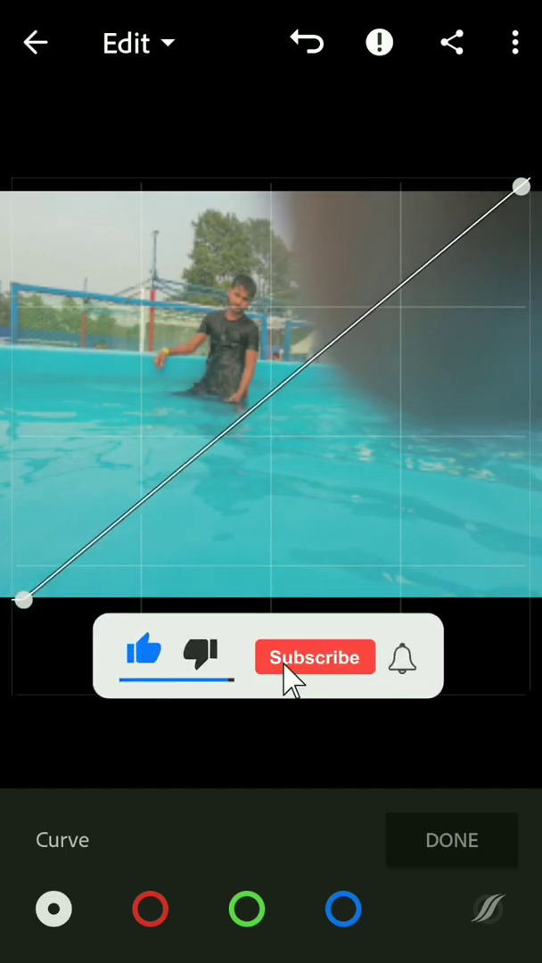
left_click(314, 658)
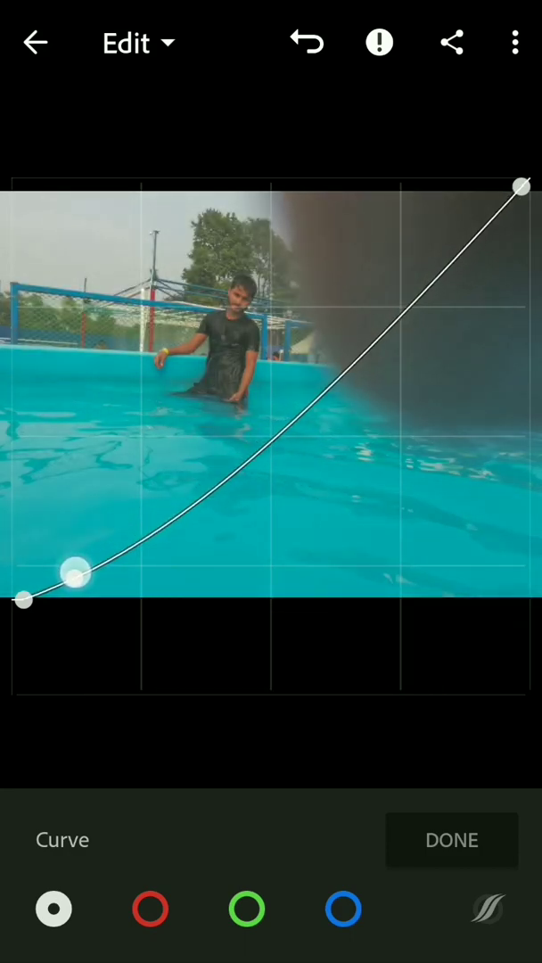
left_click_drag(79, 574, 193, 517)
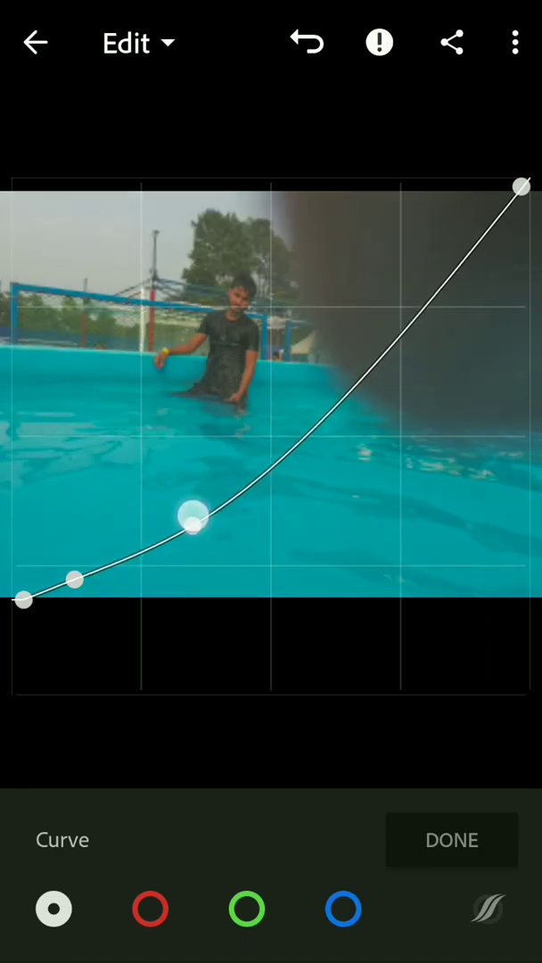
left_click_drag(193, 517, 170, 501)
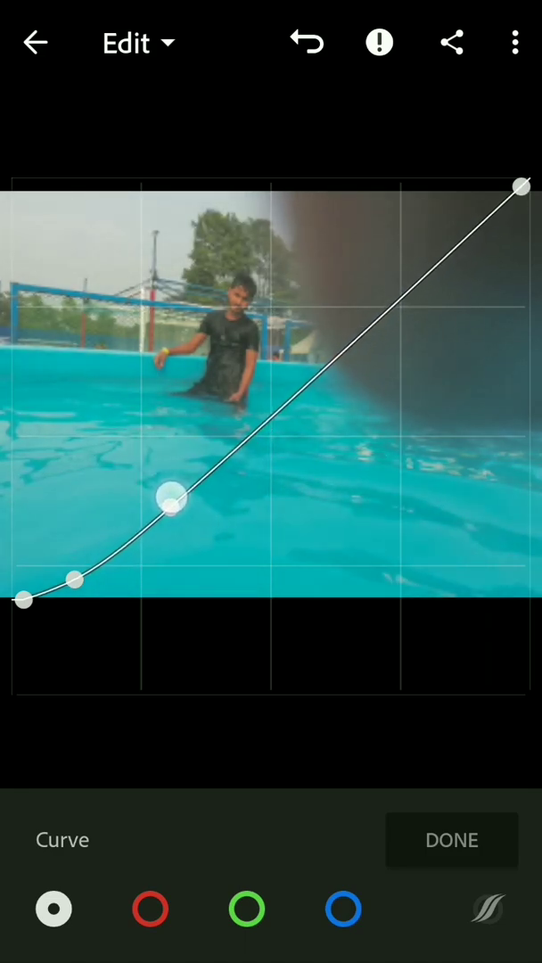
left_click_drag(170, 500, 170, 503)
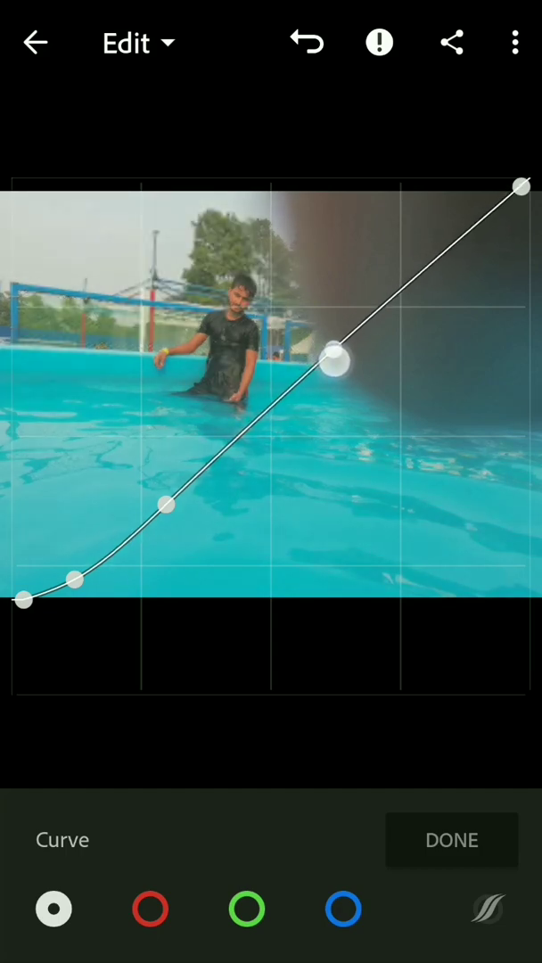
Step: Brighten the highlights and settle the midtones into an S-curve, then apply it
left_click_drag(337, 360, 346, 396)
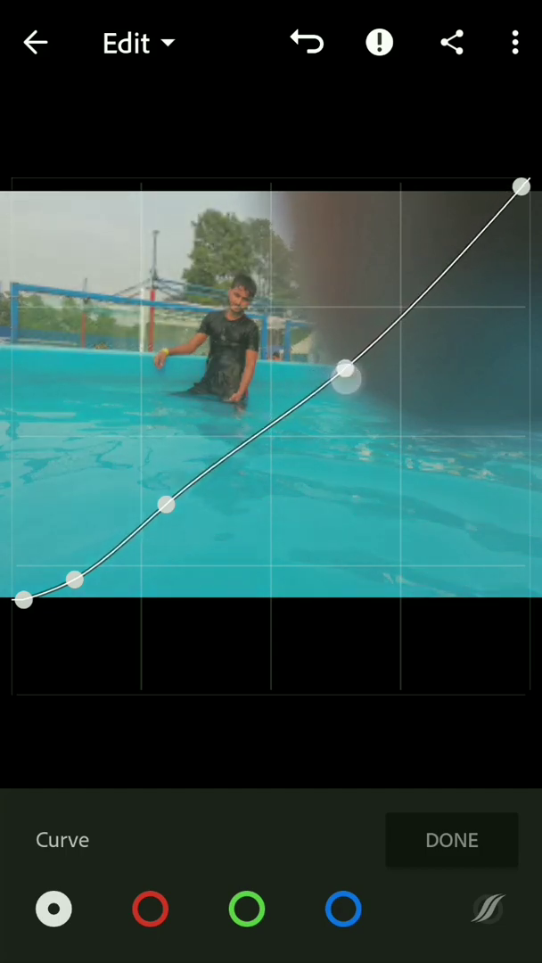
left_click_drag(346, 373, 424, 269)
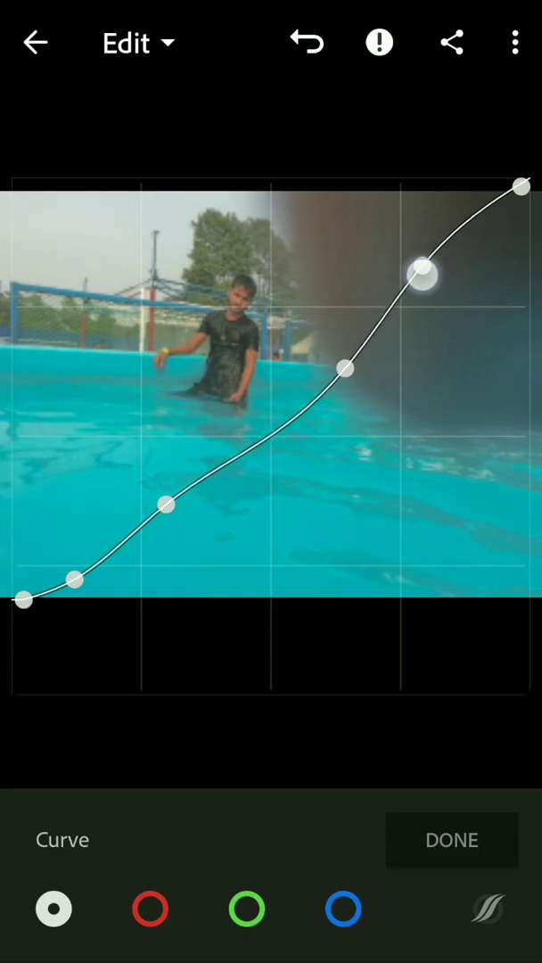
left_click_drag(421, 275, 408, 264)
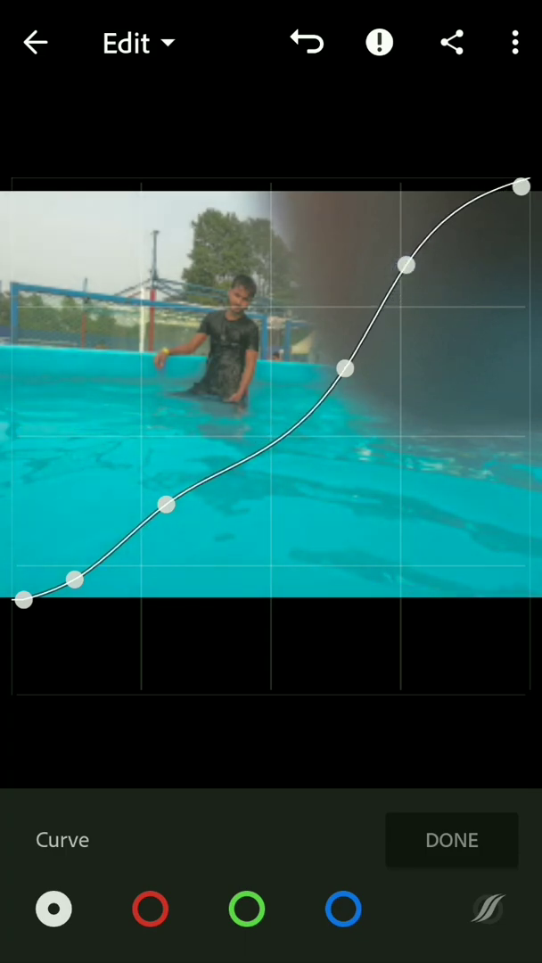
left_click_drag(346, 367, 342, 360)
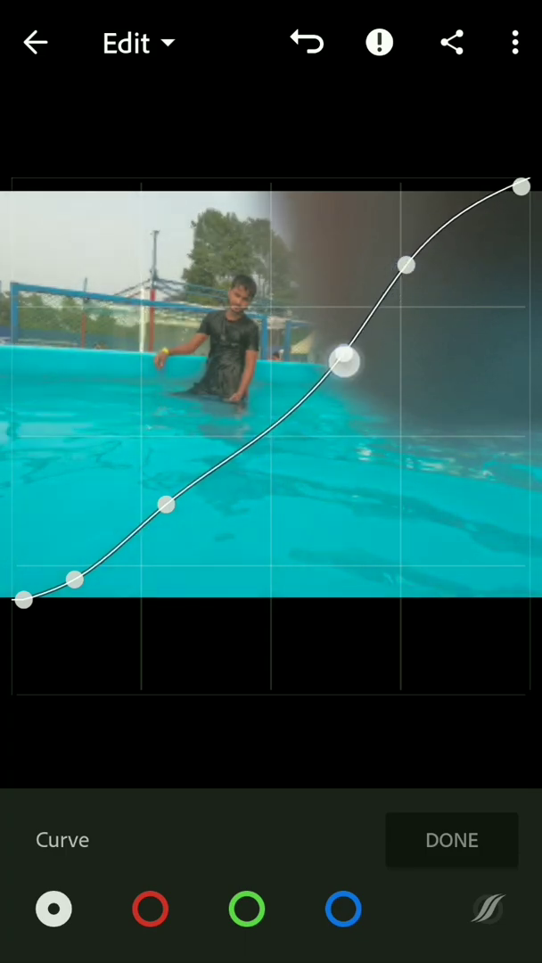
left_click_drag(342, 360, 343, 365)
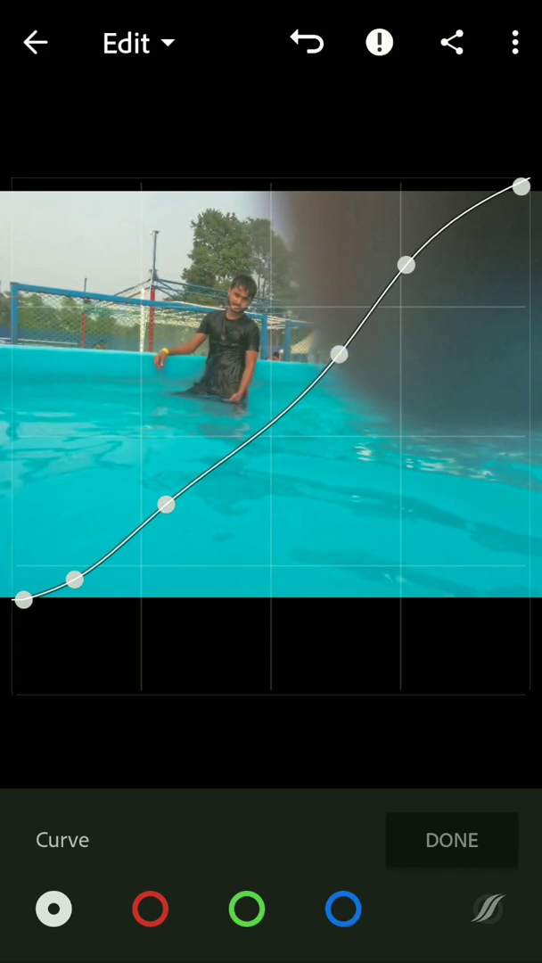
left_click(451, 838)
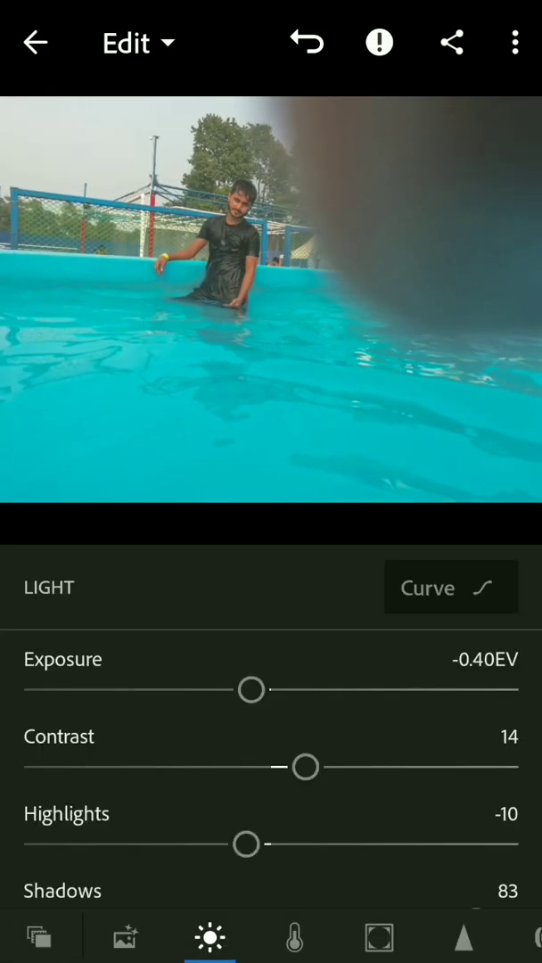
Step: In Color, cool the white balance temperature down to 8
left_click(294, 938)
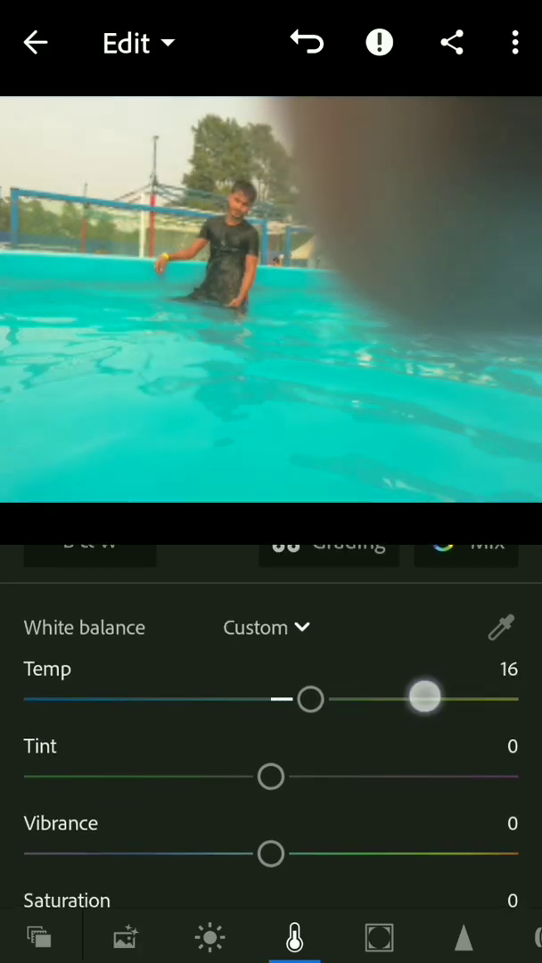
left_click_drag(422, 698, 299, 699)
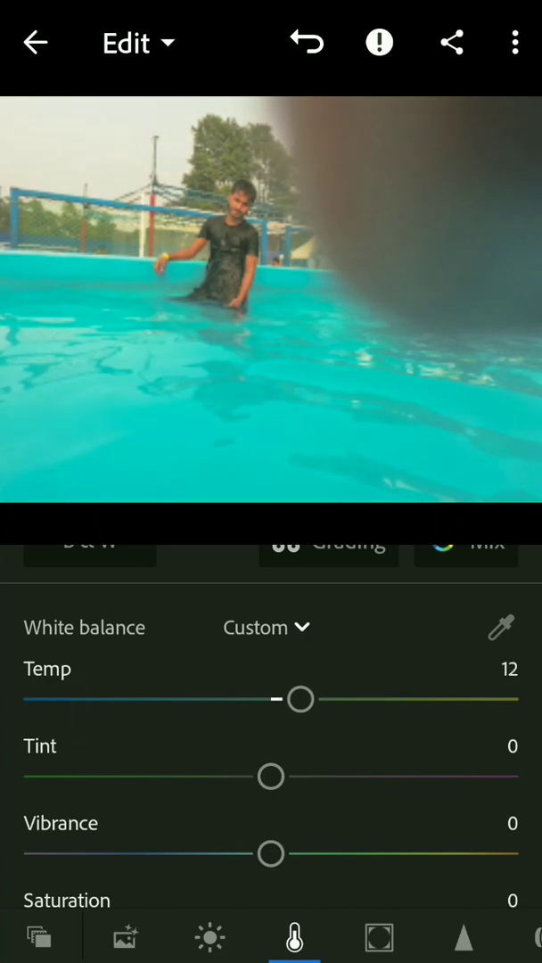
left_click_drag(299, 699, 289, 699)
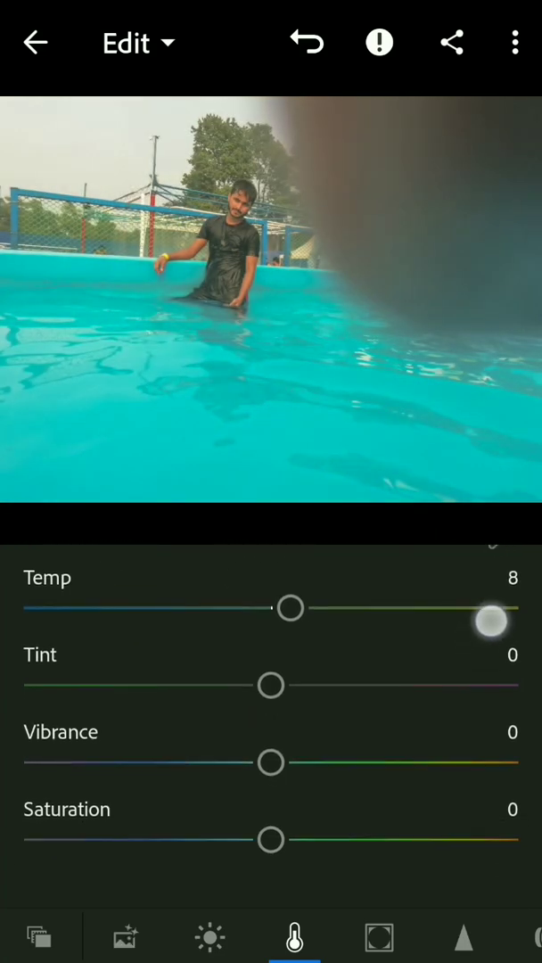
Step: Raise vibrance to about 50
left_click_drag(271, 763, 394, 763)
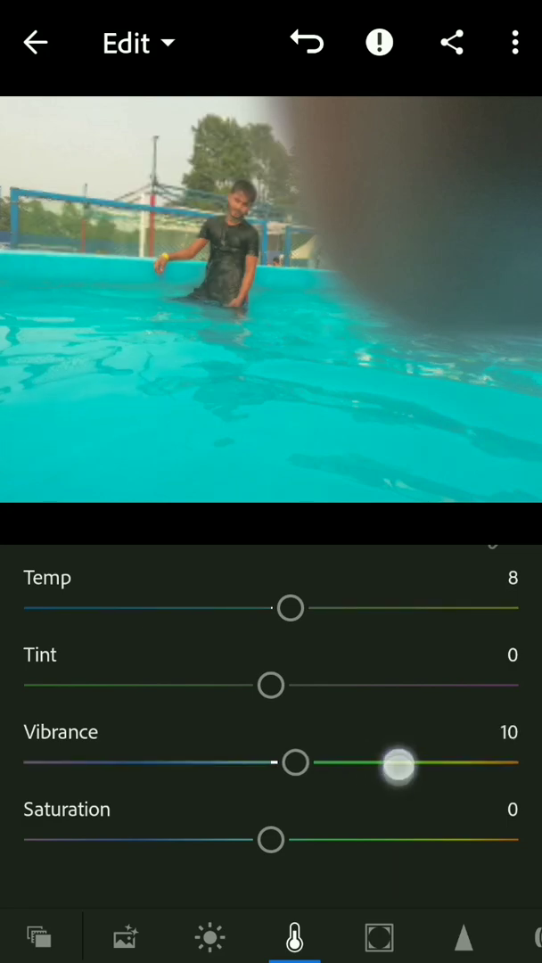
left_click_drag(395, 763, 339, 763)
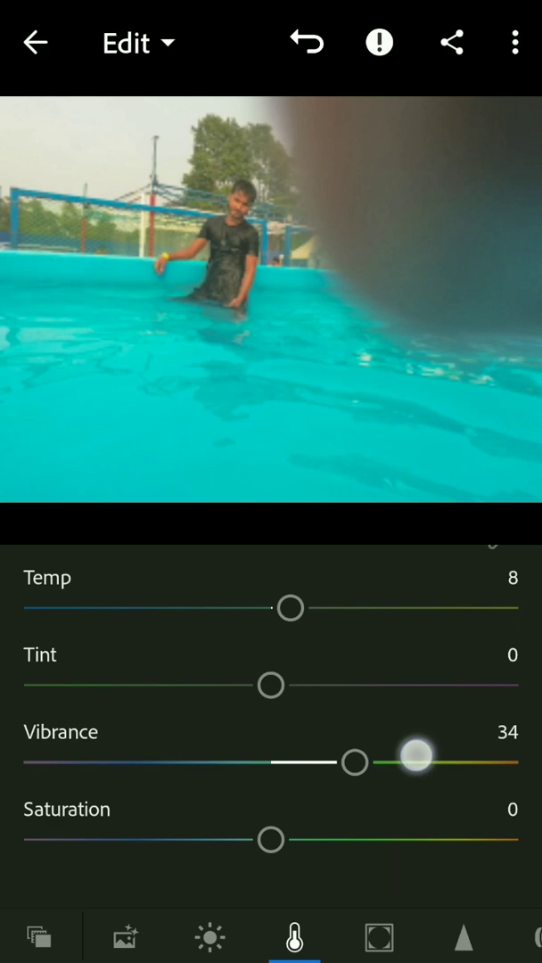
left_click_drag(414, 762, 453, 761)
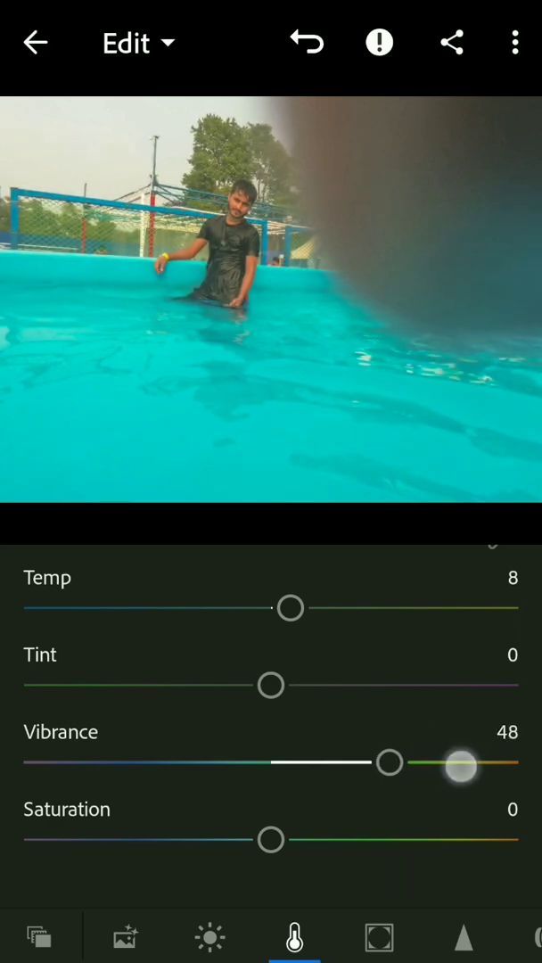
left_click_drag(460, 763, 392, 763)
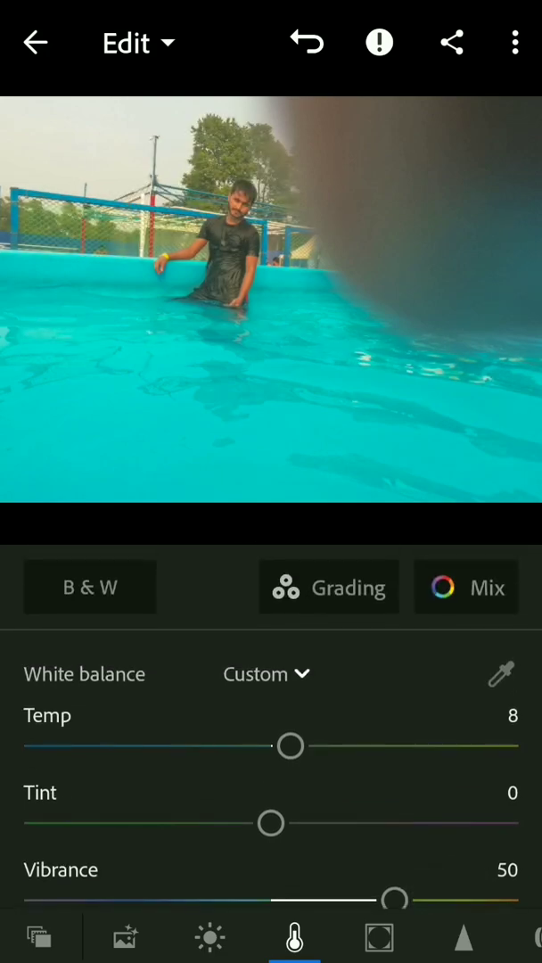
left_click(465, 586)
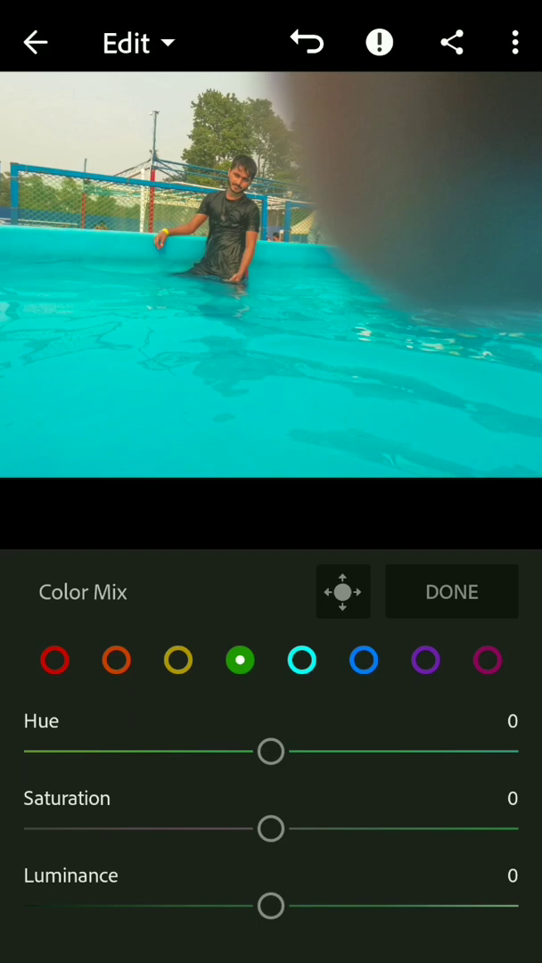
Step: Set orange saturation -24 and luminance 28, and red luminance -2
left_click(116, 659)
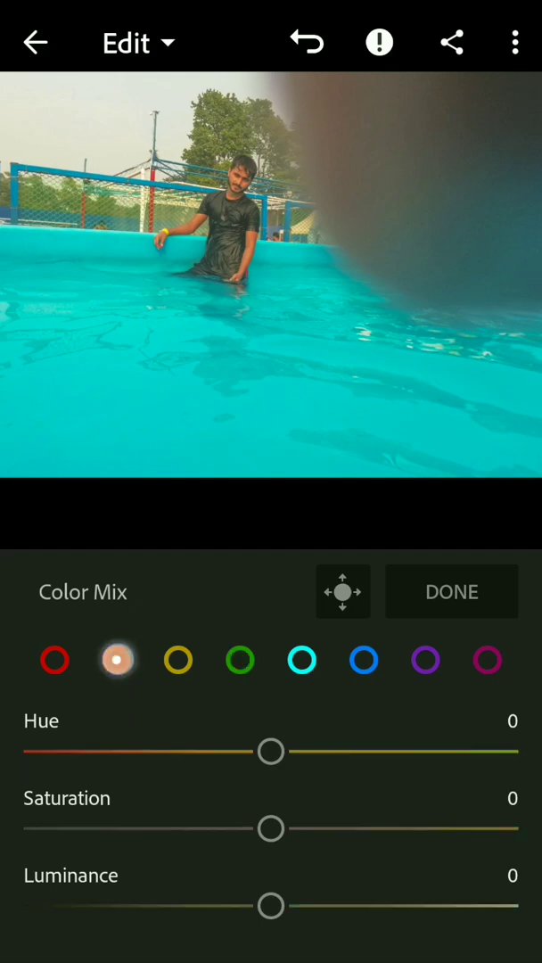
left_click_drag(271, 828, 212, 827)
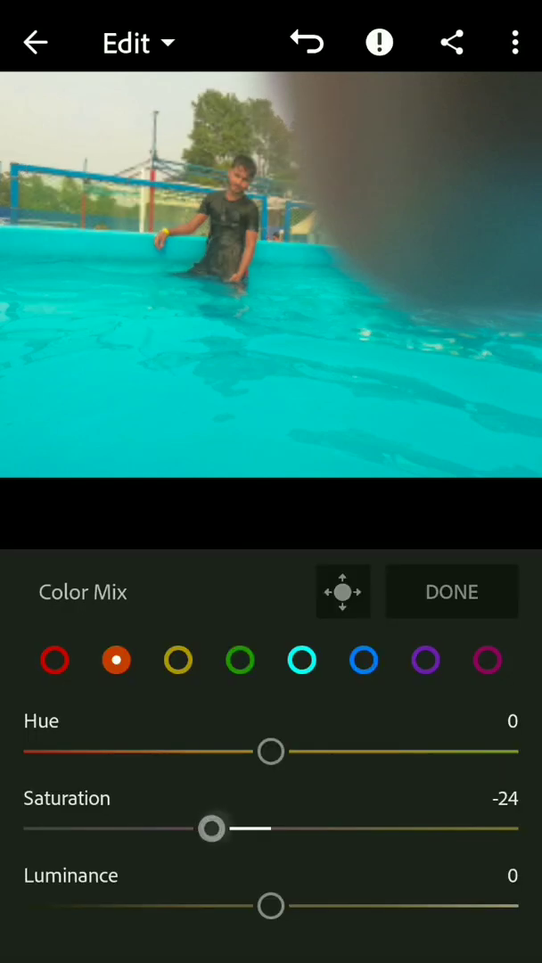
left_click_drag(271, 904, 346, 903)
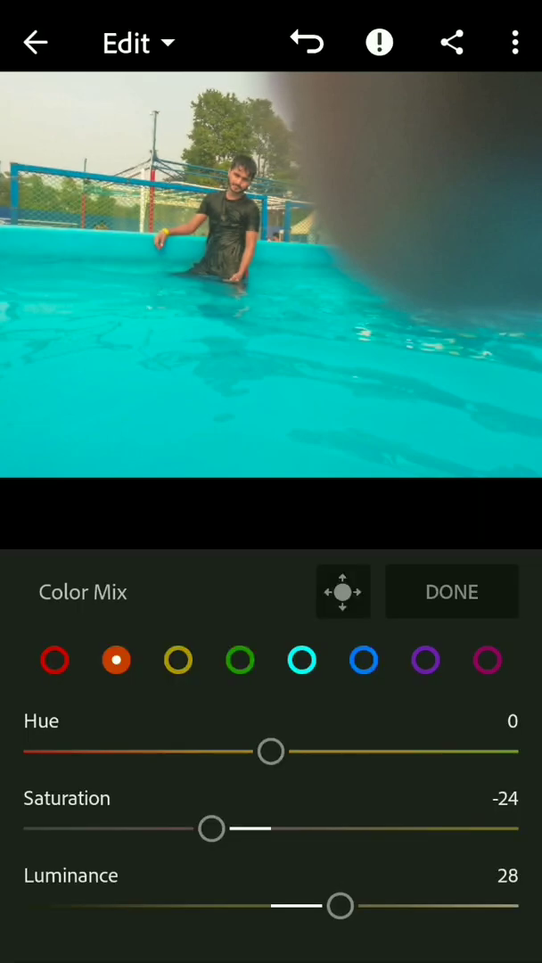
left_click(54, 660)
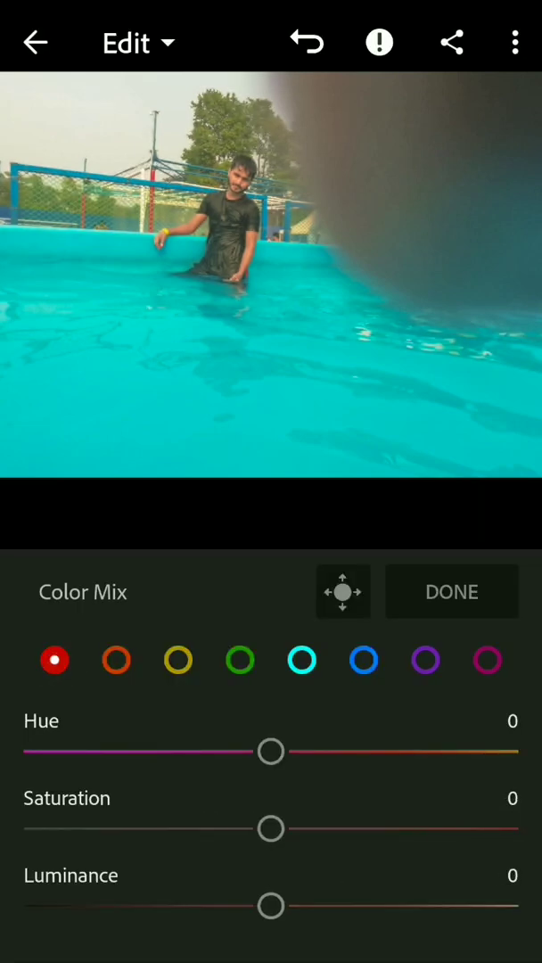
left_click_drag(270, 906, 185, 906)
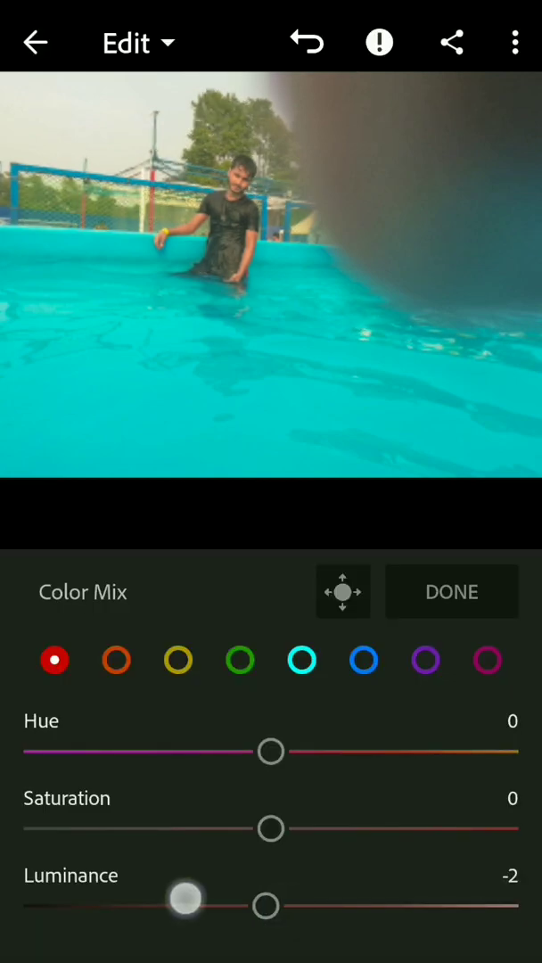
Step: Set yellow saturation to -95 and hue to -100
left_click(178, 659)
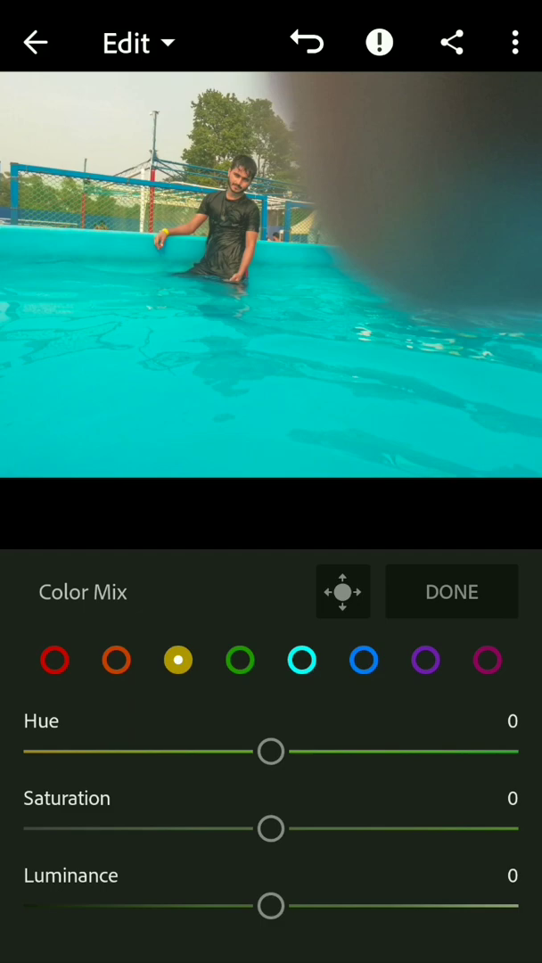
left_click_drag(271, 827, 36, 827)
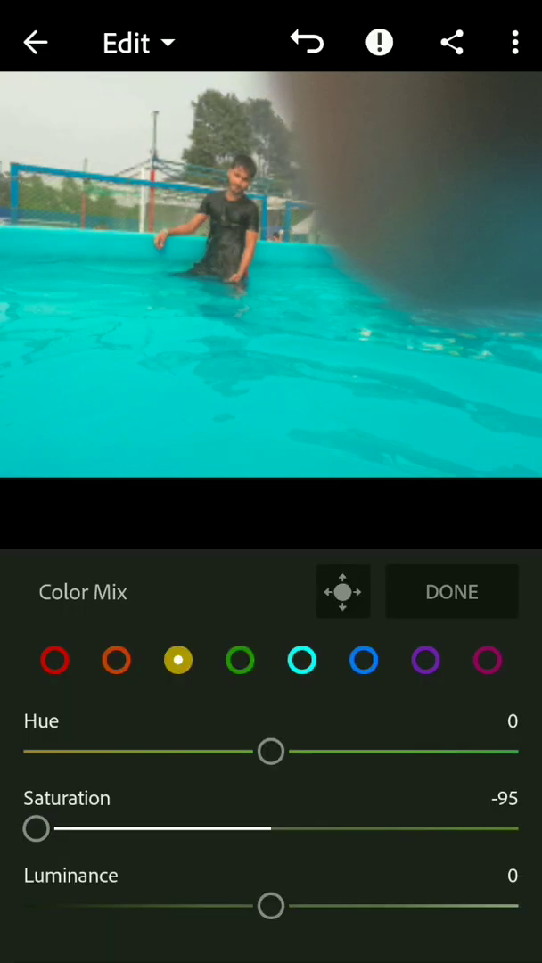
left_click_drag(271, 753, 27, 753)
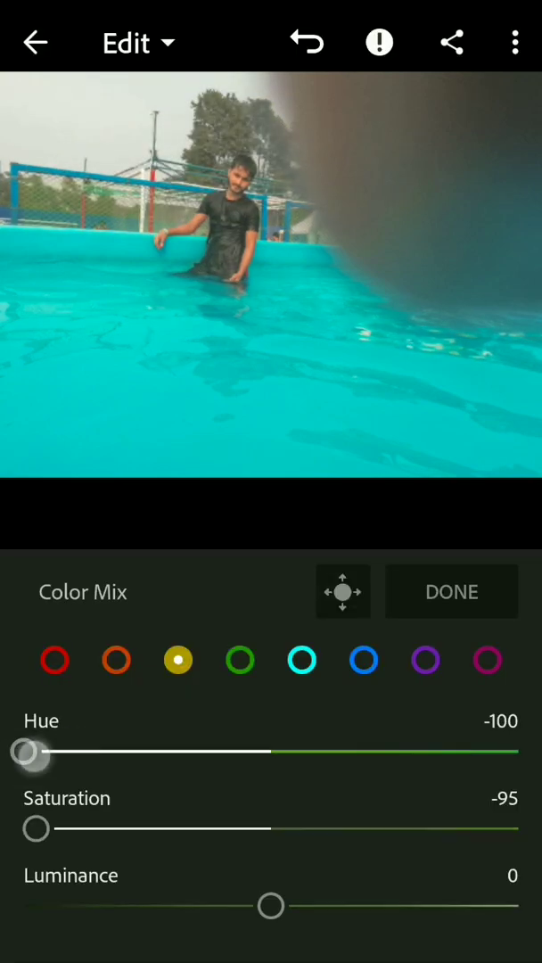
left_click(239, 659)
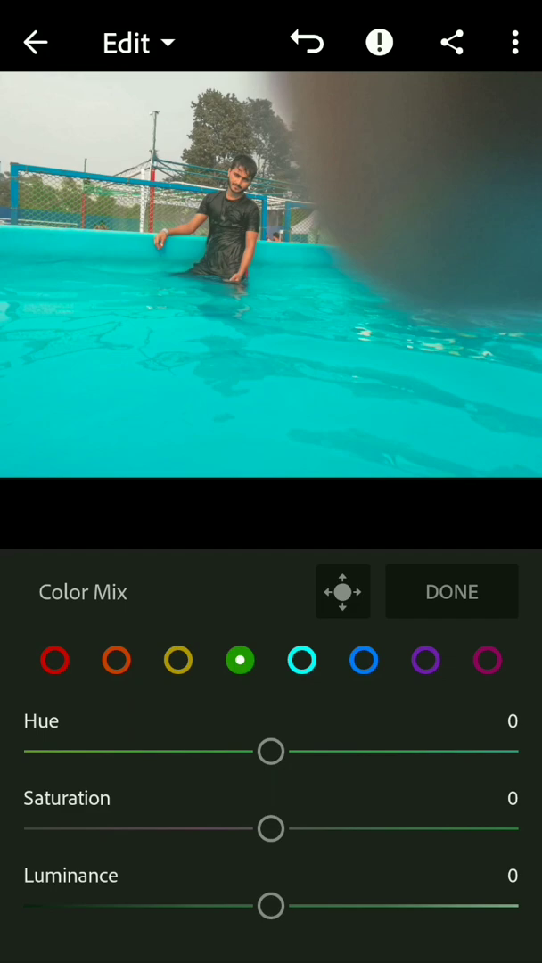
Step: Desaturate greens to -100, mute the aquas and drop blues to -100
left_click_drag(271, 827, 21, 827)
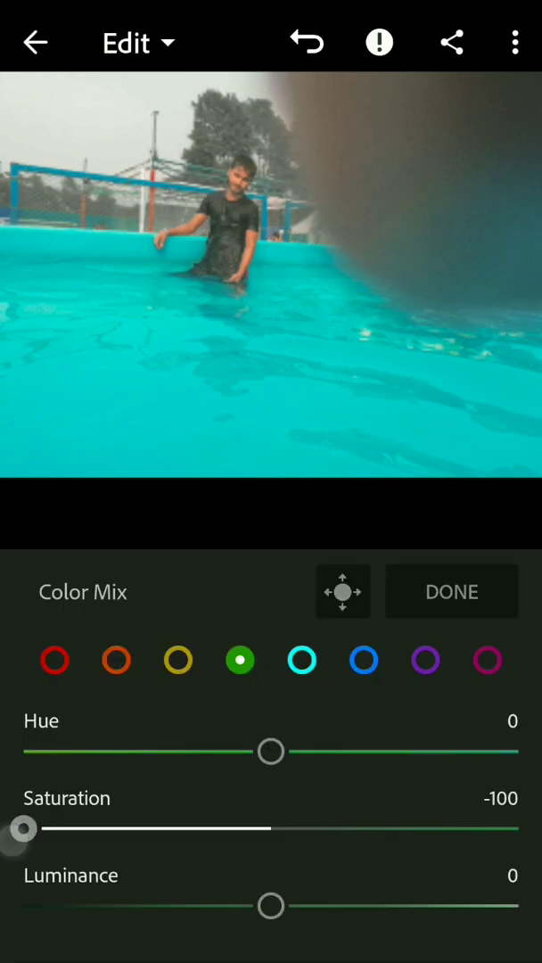
left_click(304, 659)
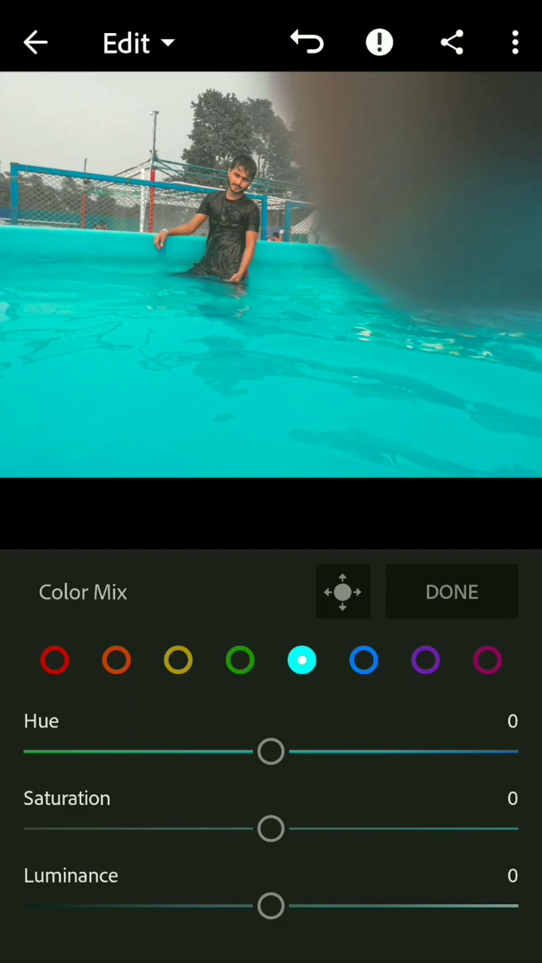
left_click_drag(271, 827, 182, 827)
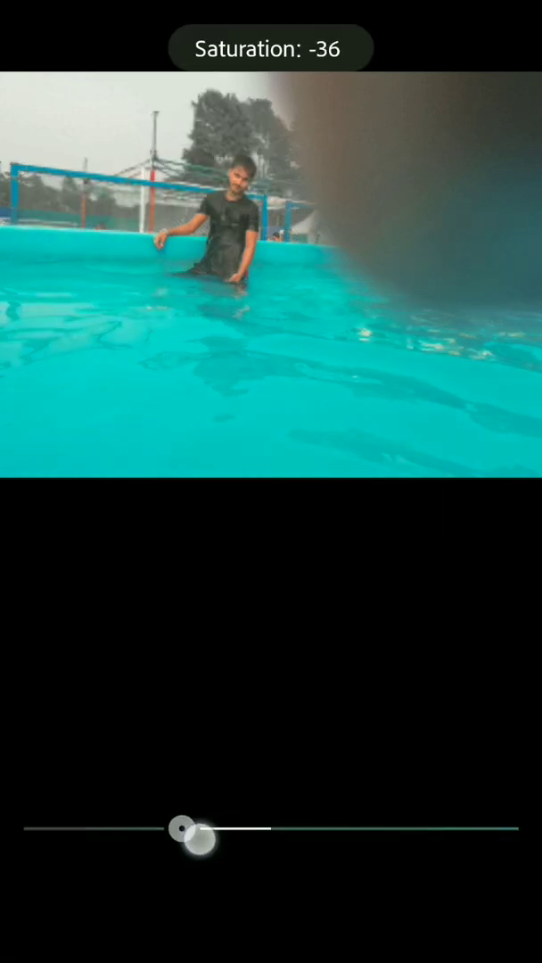
left_click_drag(187, 827, 100, 828)
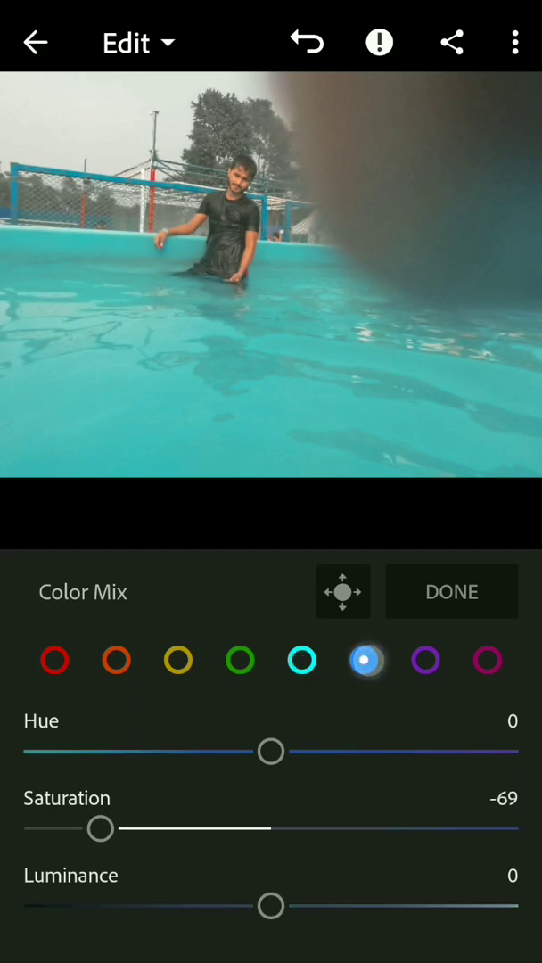
left_click_drag(100, 827, 128, 828)
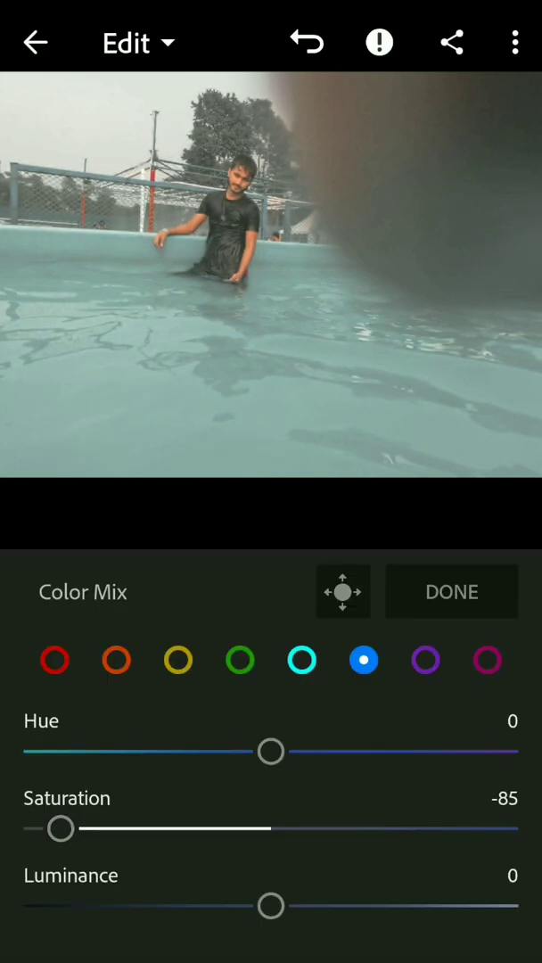
left_click_drag(60, 827, 23, 827)
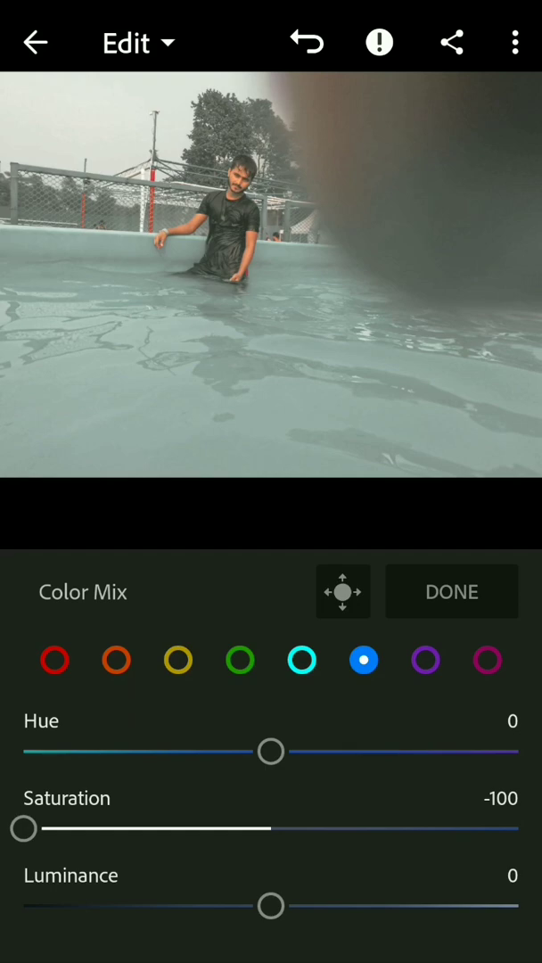
Step: Desaturate purples to -95 and magentas to -92
left_click(424, 659)
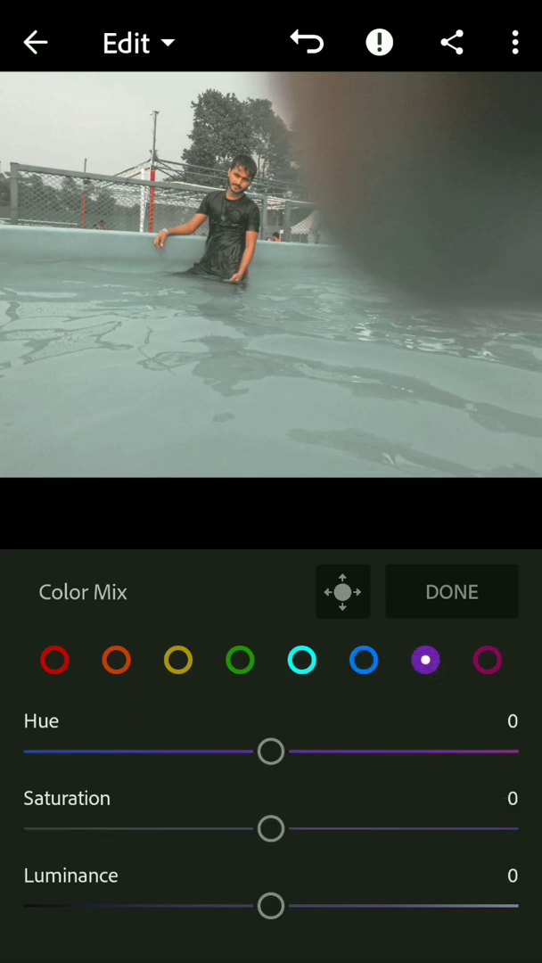
left_click_drag(271, 828, 36, 827)
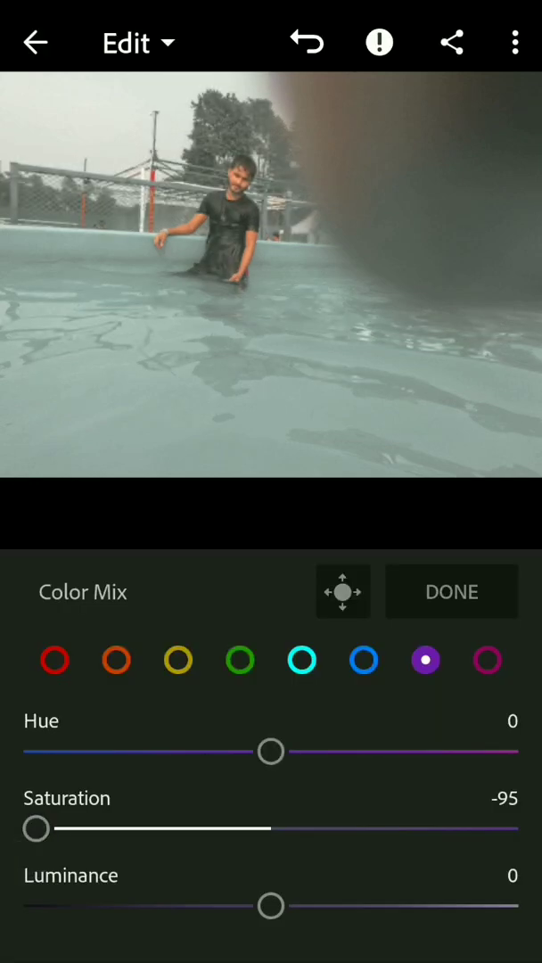
left_click(486, 659)
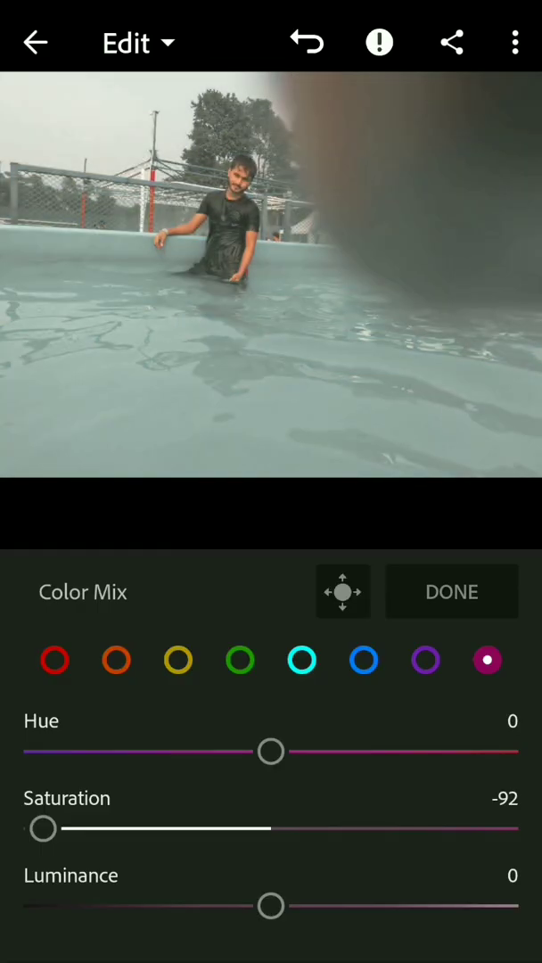
Step: Close Color Mix and lower texture to -8 in Effects
left_click(451, 592)
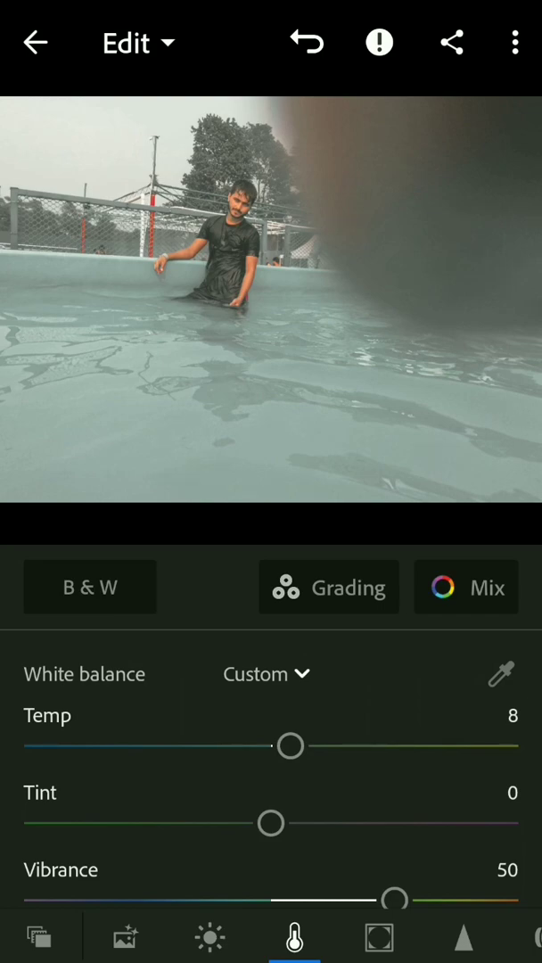
left_click(378, 938)
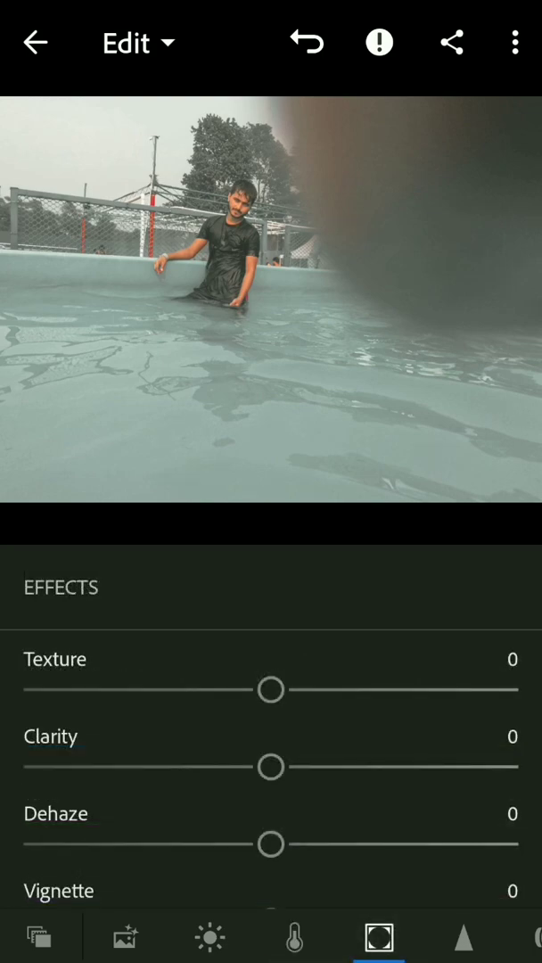
left_click_drag(271, 690, 254, 690)
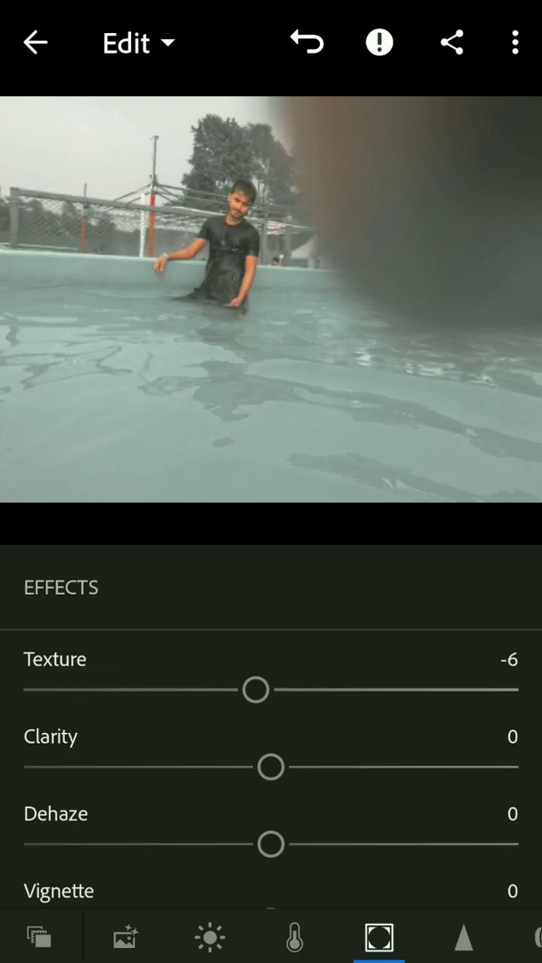
left_click_drag(257, 690, 249, 679)
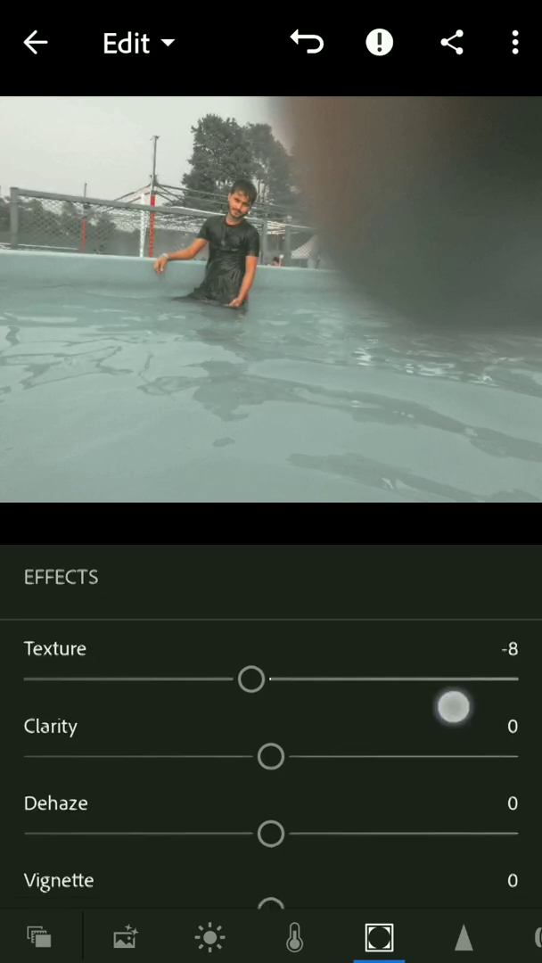
scroll("down", 3)
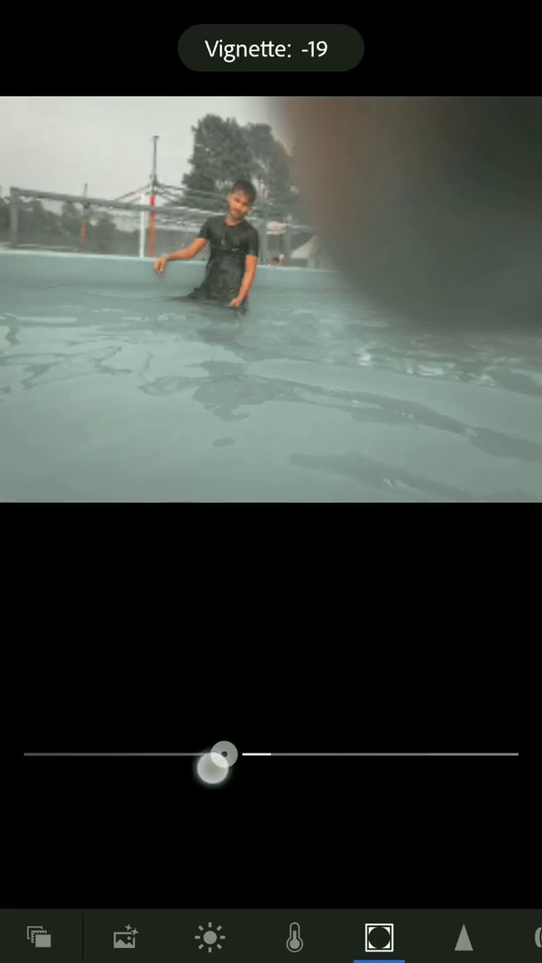
Step: Darken the vignette to about -39 and raise its roundness to 20
left_click_drag(218, 756, 164, 756)
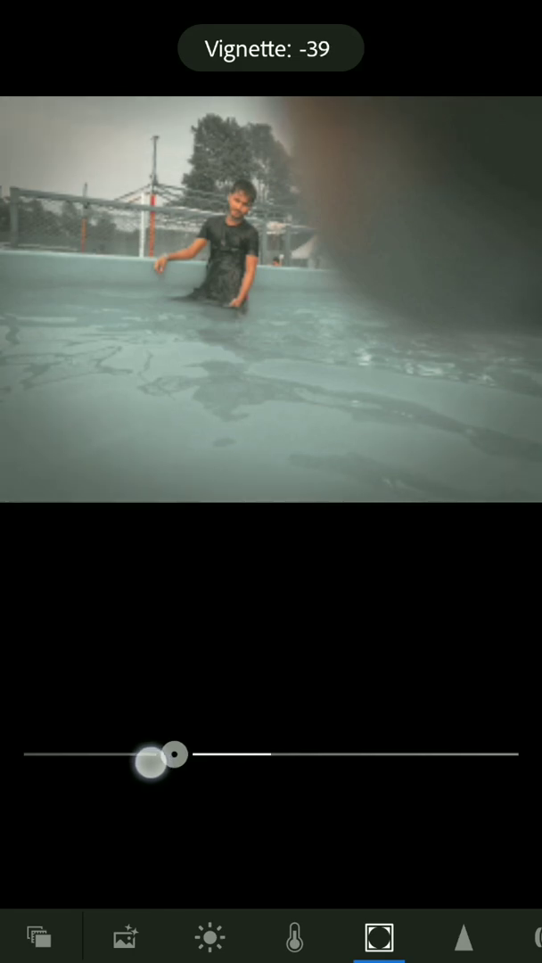
left_click_drag(157, 756, 181, 756)
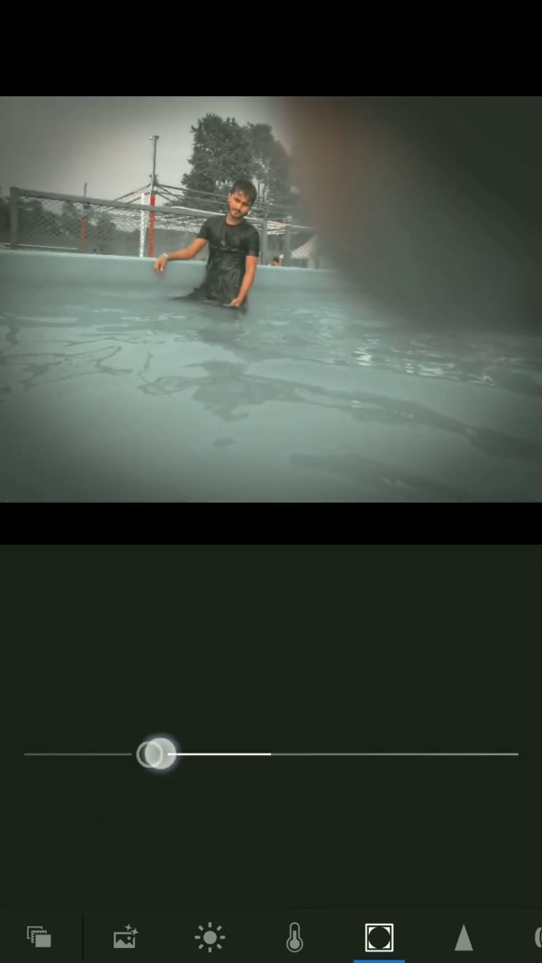
left_click_drag(157, 753, 408, 803)
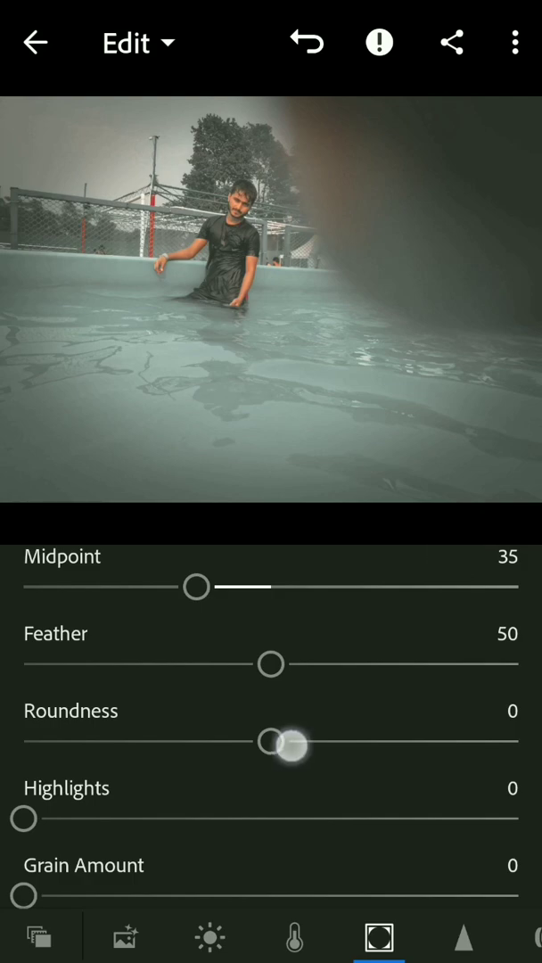
left_click_drag(271, 740, 342, 740)
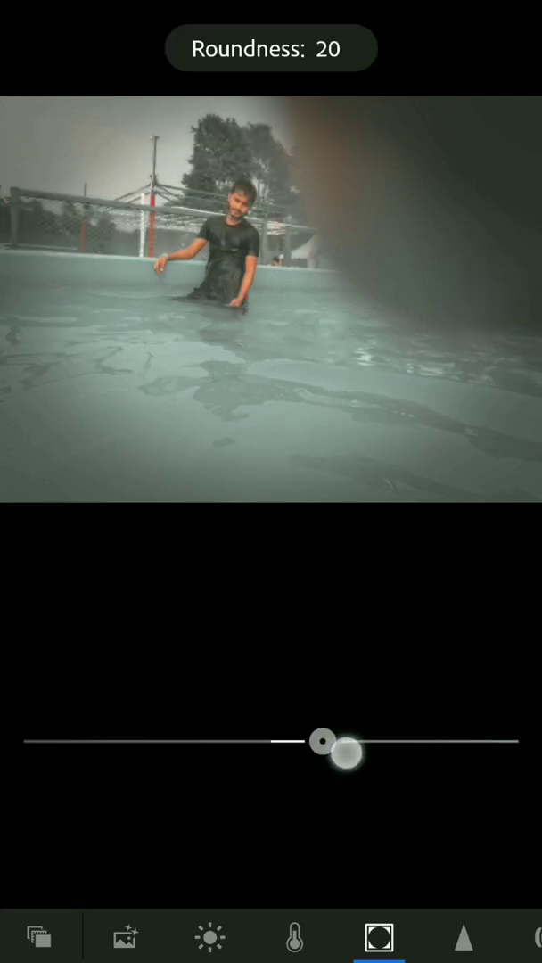